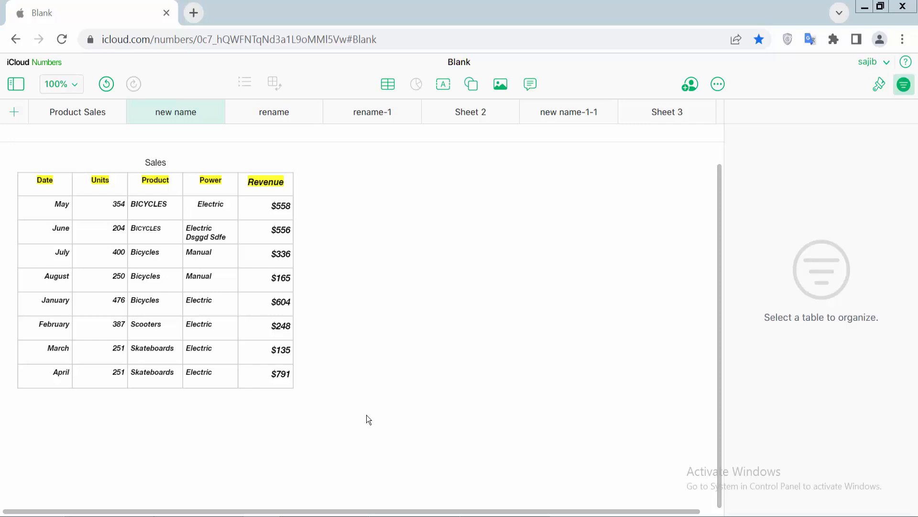
{"action": "mouse_move", "coordinate": [375, 419]}
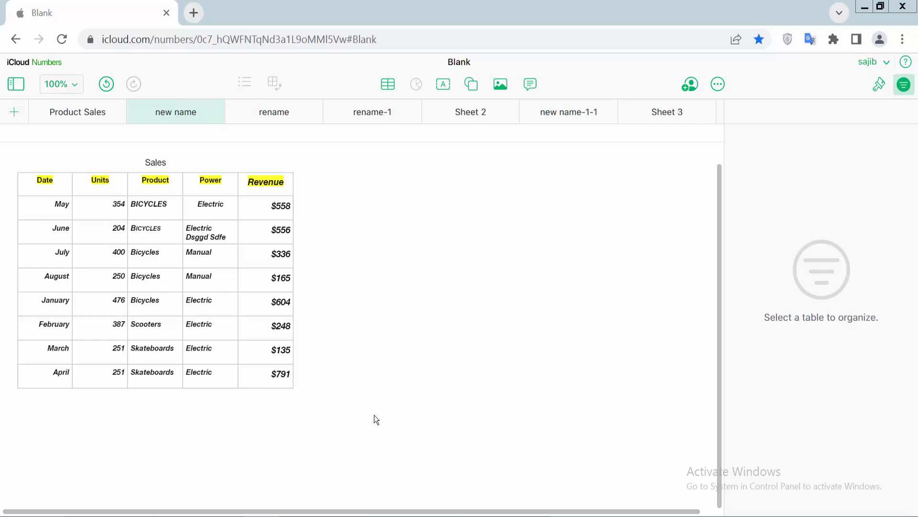
{"action": "mouse_move", "coordinate": [458, 99]}
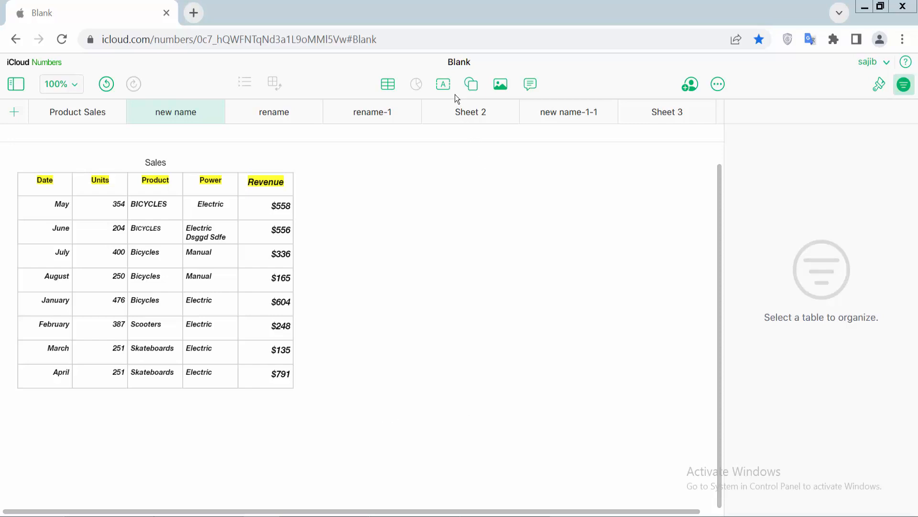
Step: Add a text box beside the Sales table holding the pivot-table fields explanation paragraph
{"action": "left_click", "coordinate": [443, 84]}
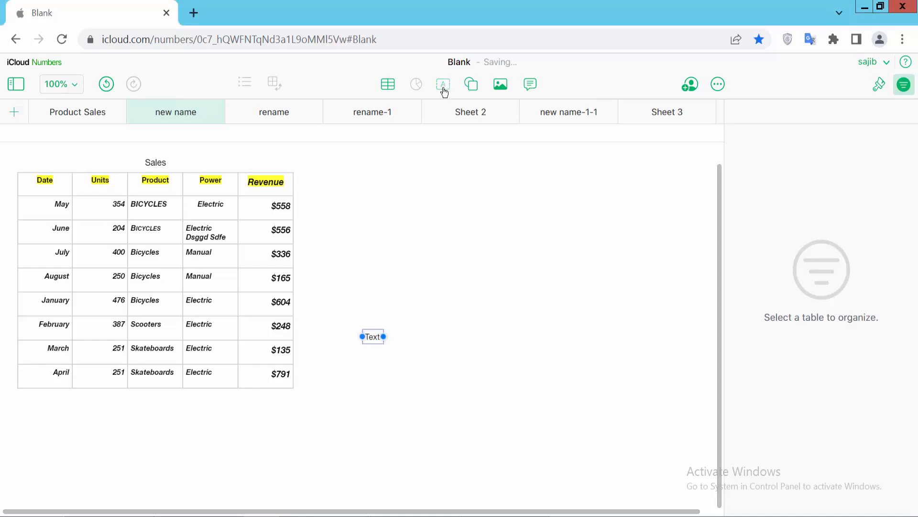
{"action": "left_click_drag", "start_coordinate": [385, 336], "coordinate": [467, 335]}
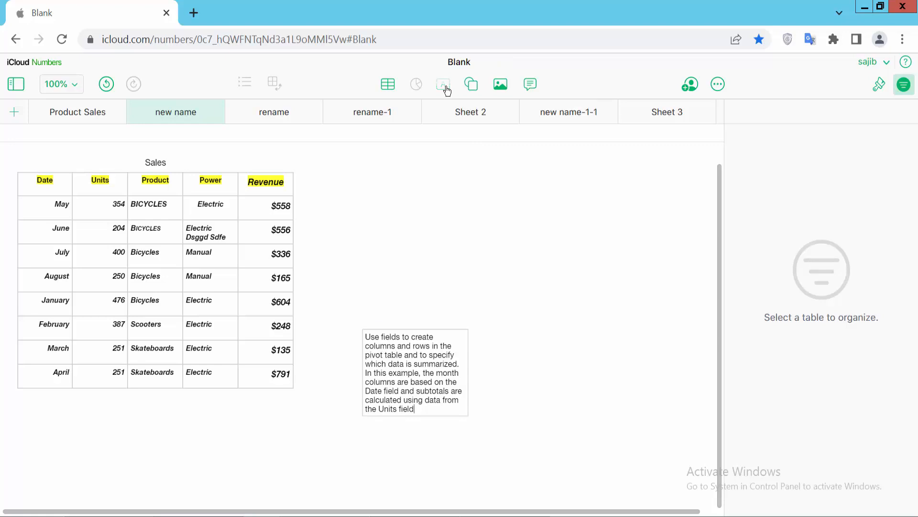
Step: Add a second, wider text box above-right of the first with the same explanation paragraph
{"action": "left_click", "coordinate": [443, 84]}
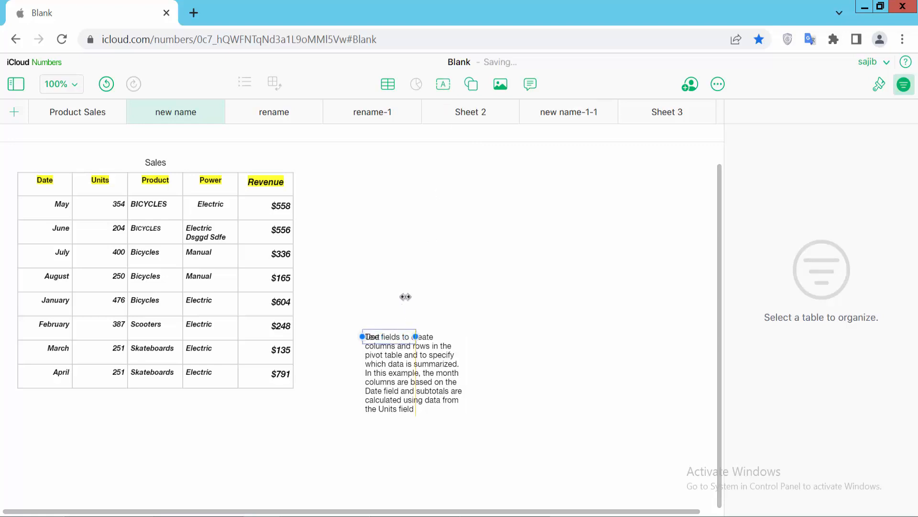
{"action": "left_click_drag", "start_coordinate": [386, 336], "coordinate": [483, 228]}
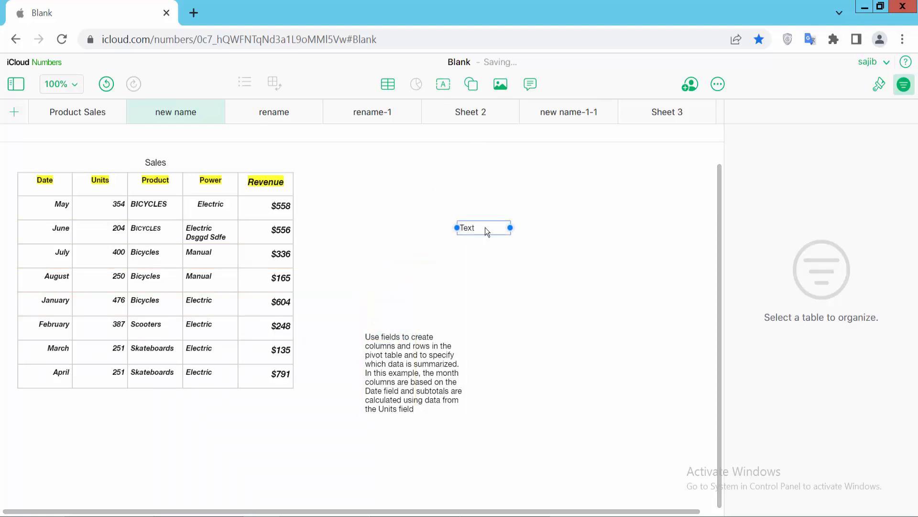
{"action": "double_click", "coordinate": [466, 227]}
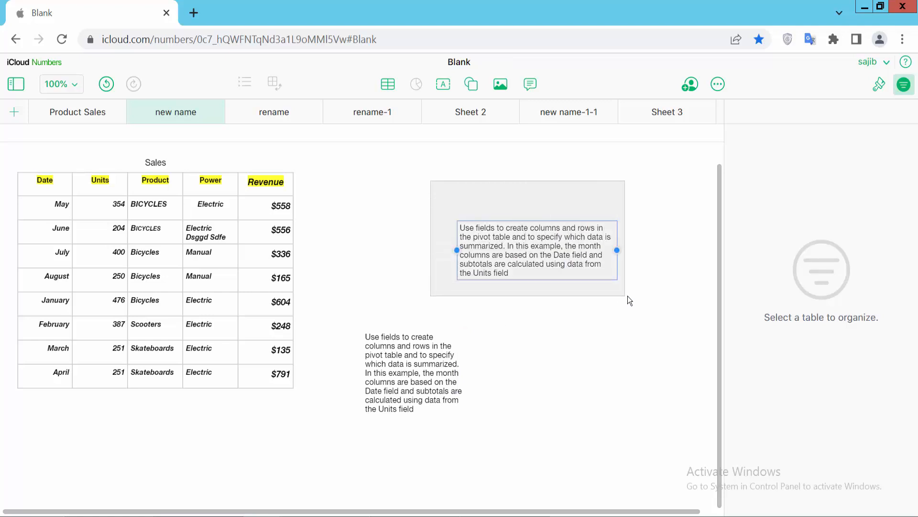
Step: Duplicate the upper box, trim the copy to start at "In this example" and add "st" below
{"action": "right_click", "coordinate": [538, 249]}
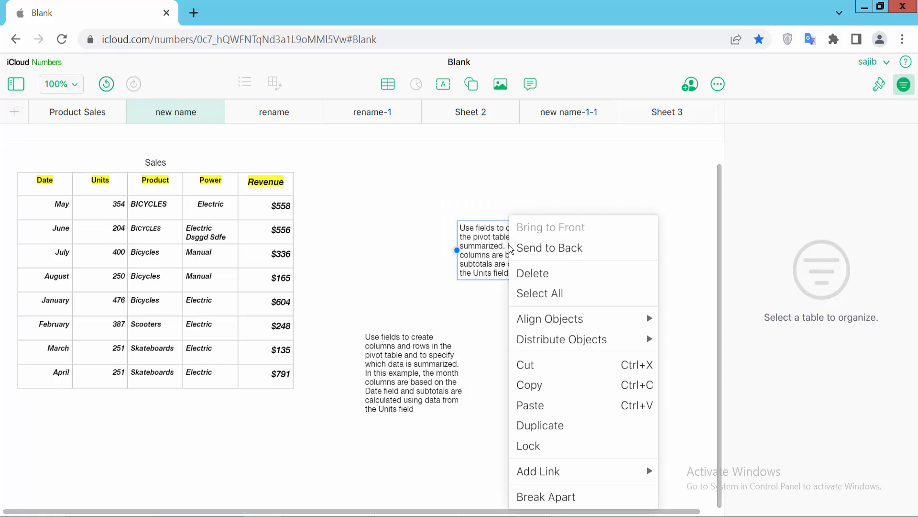
{"action": "mouse_move", "coordinate": [539, 425]}
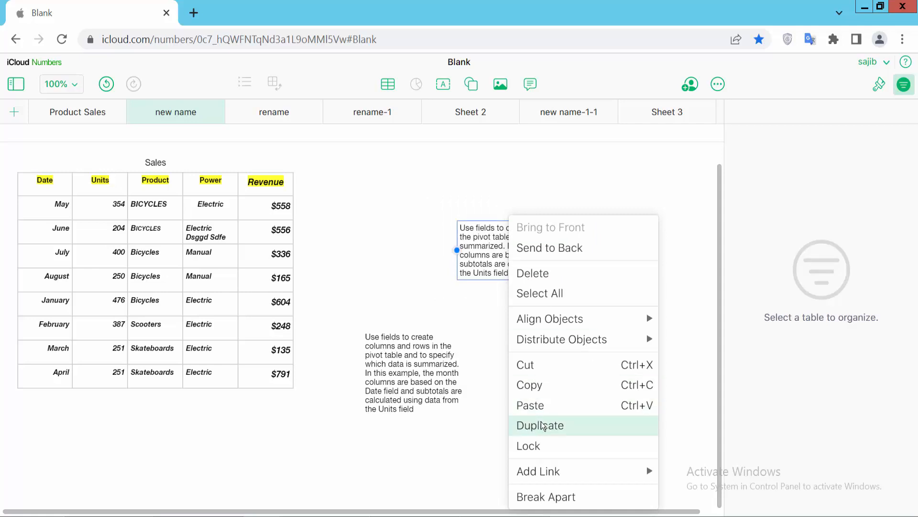
{"action": "left_click", "coordinate": [540, 425]}
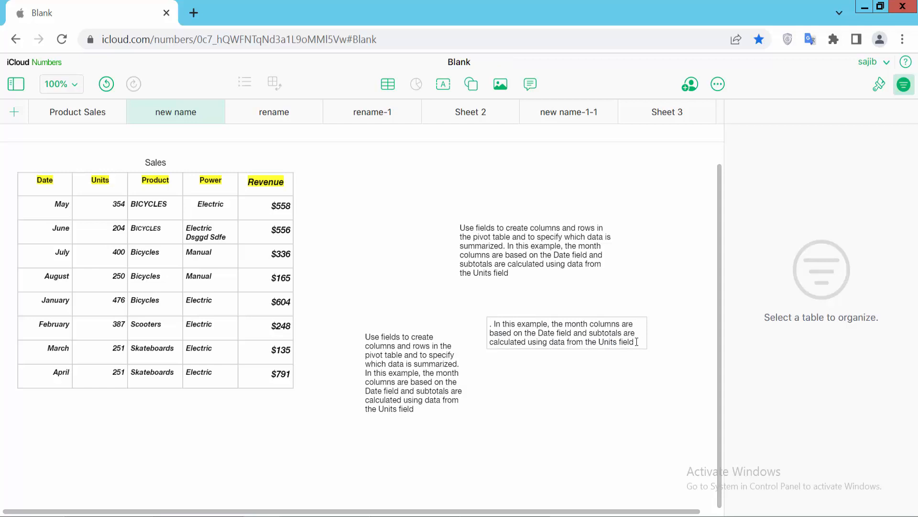
{"action": "type", "text": "s"}
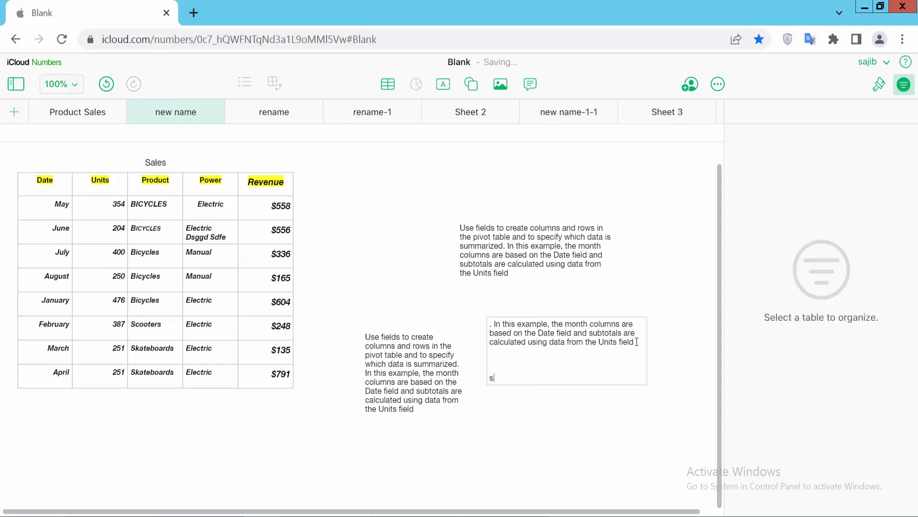
{"action": "type", "text": "t"}
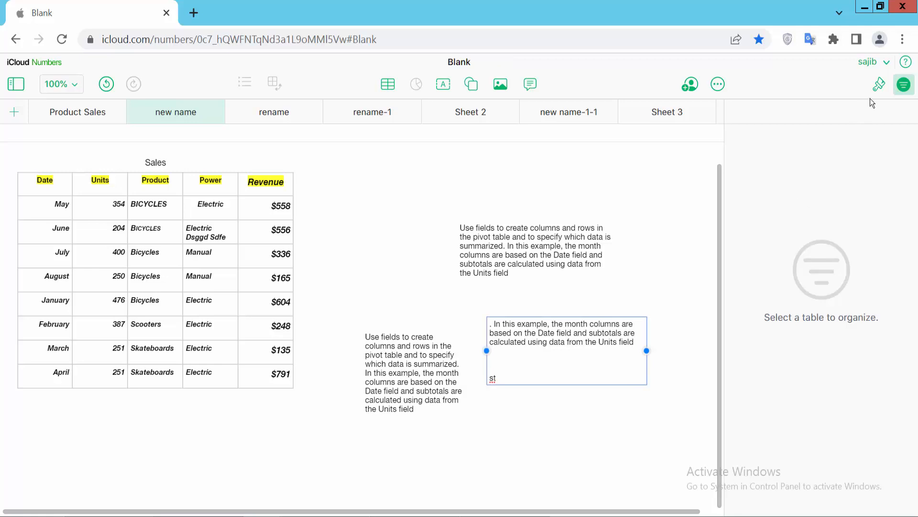
Step: Give the copied box the blue Text style preset with centred text, reviewing Text and Arrange settings
{"action": "left_click", "coordinate": [878, 84]}
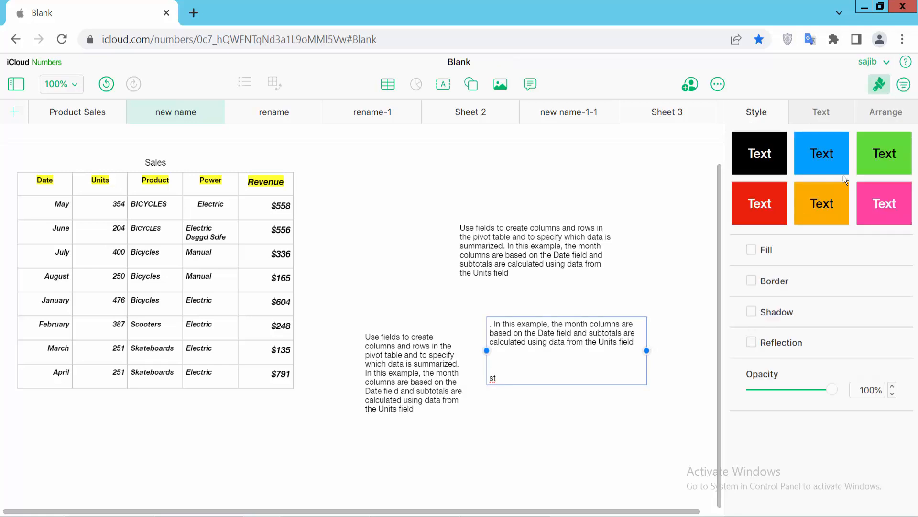
{"action": "left_click", "coordinate": [821, 153]}
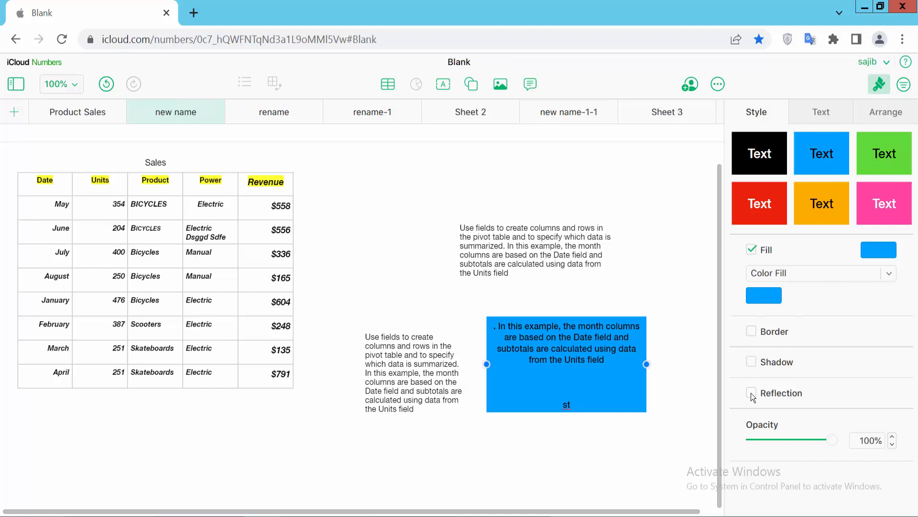
{"action": "left_click", "coordinate": [820, 112]}
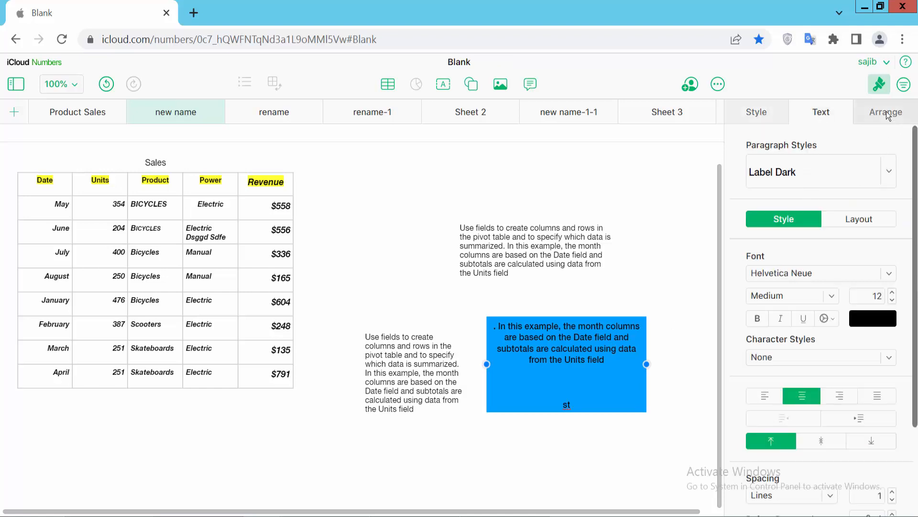
{"action": "left_click", "coordinate": [886, 112]}
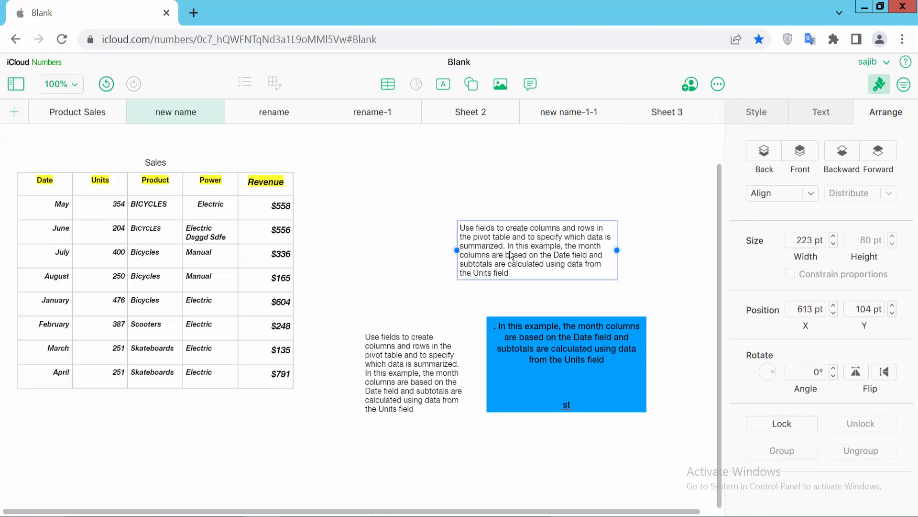
{"action": "mouse_move", "coordinate": [454, 339]}
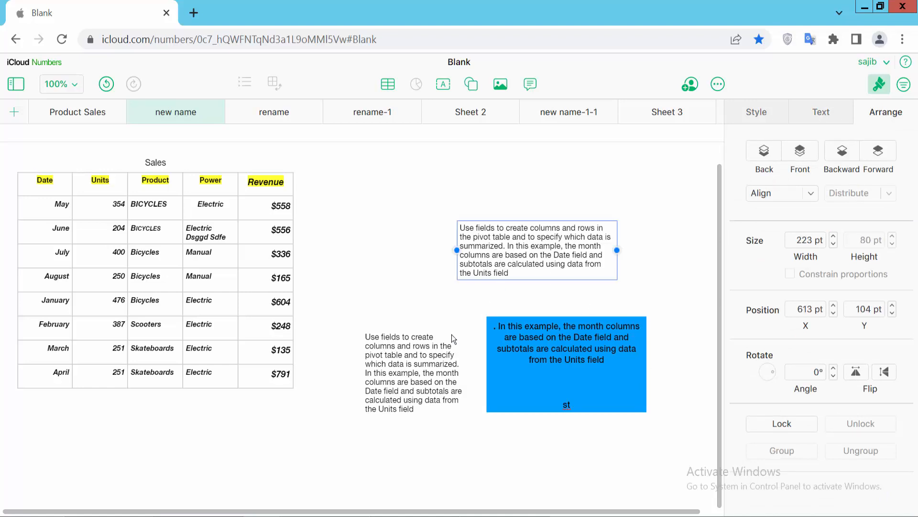